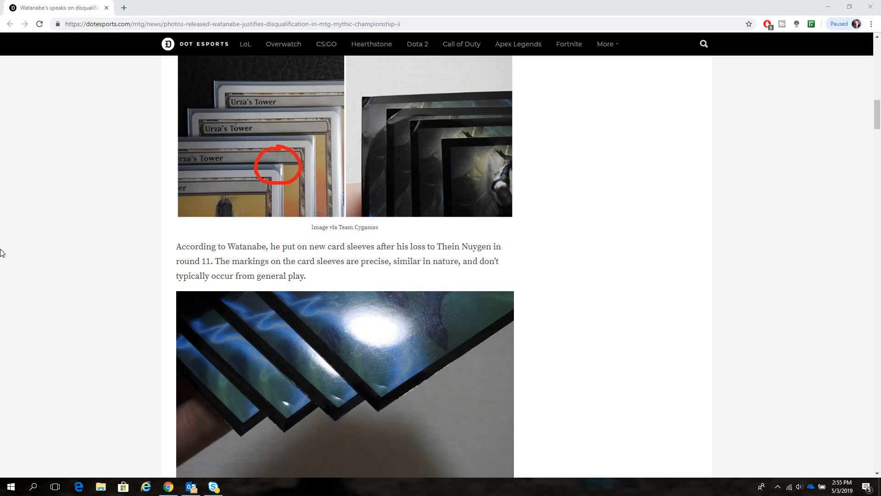
pyautogui.moveTo(693, 259)
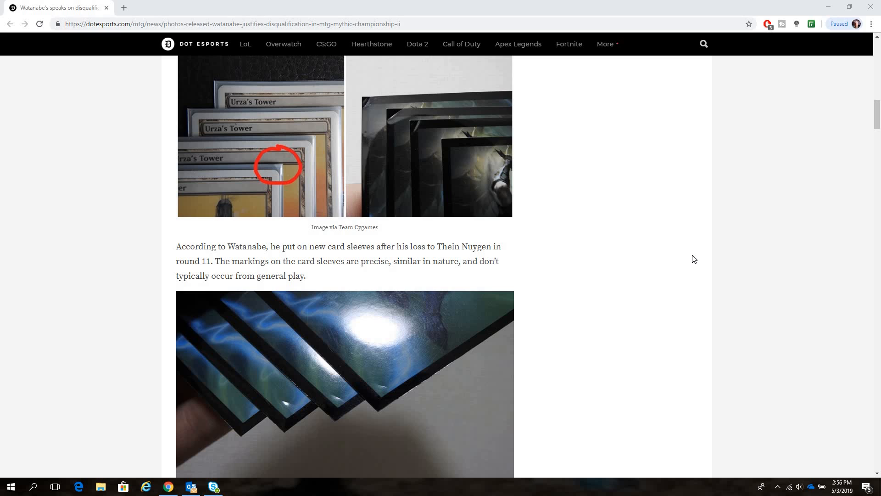